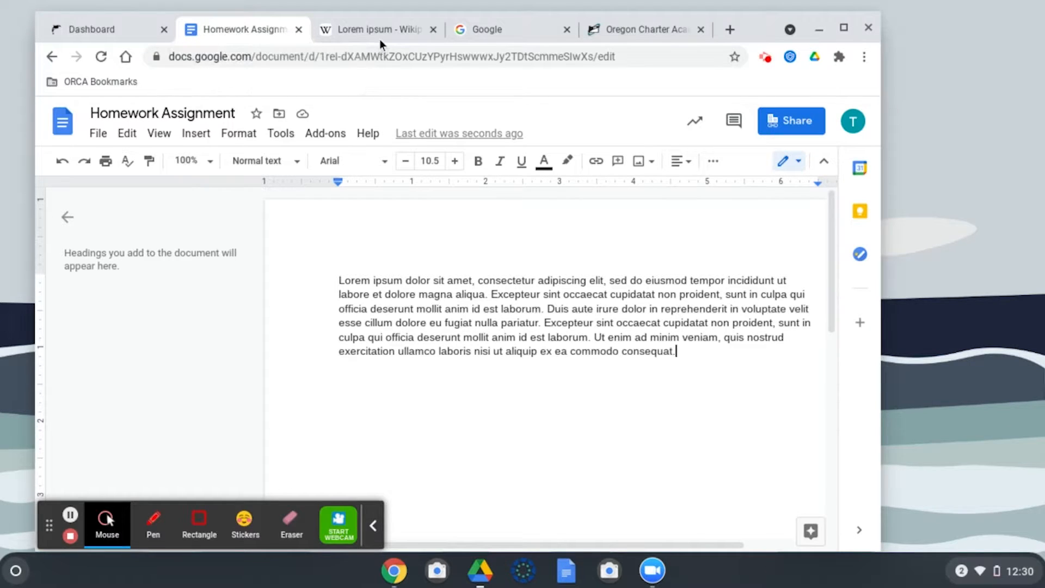
- Group the Homework Assignment tab into a new green tab group named 'English'
left_click(374, 28)
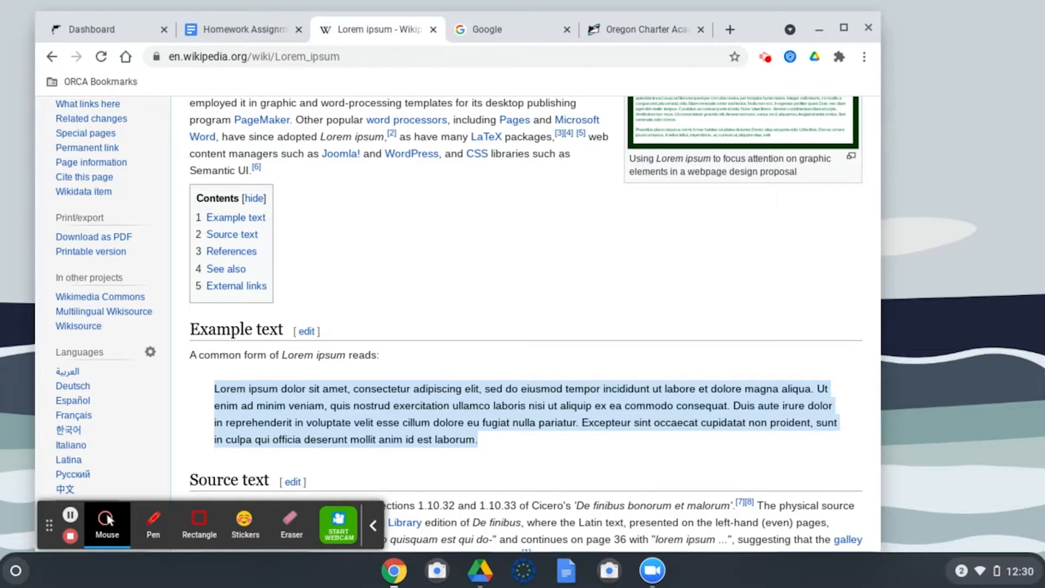
left_click(240, 30)
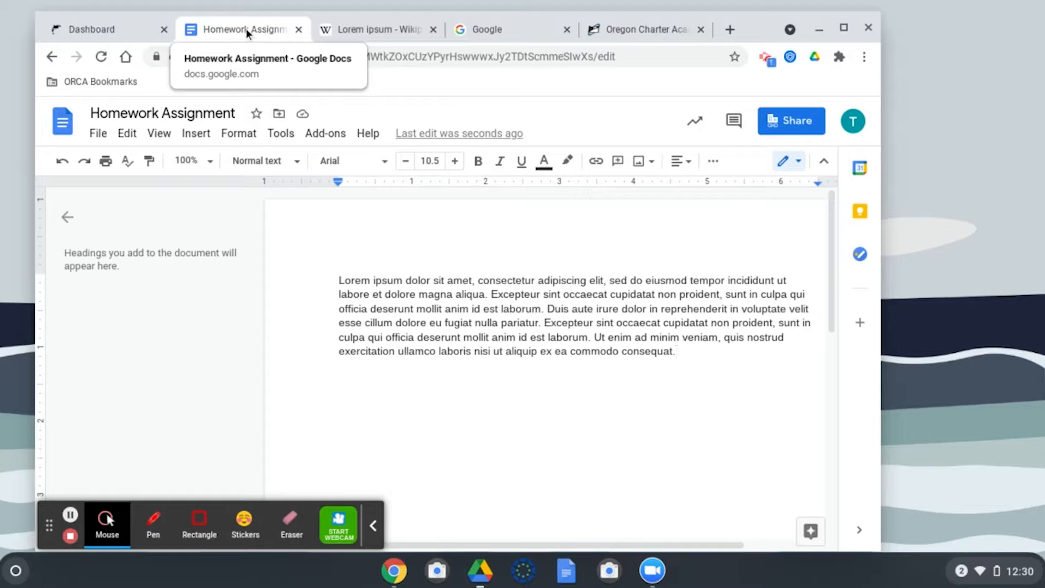
right_click(240, 29)
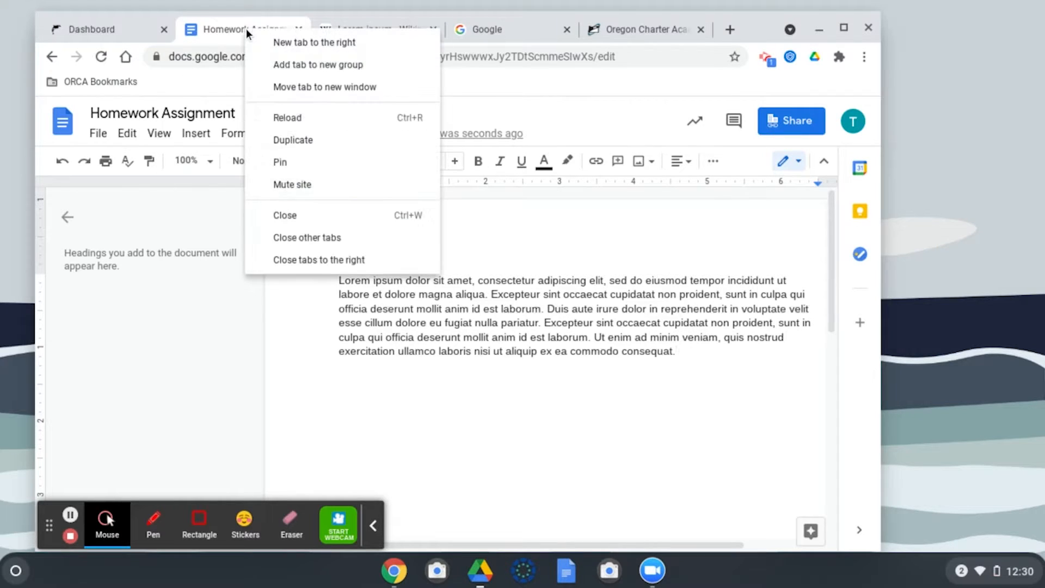
left_click(319, 65)
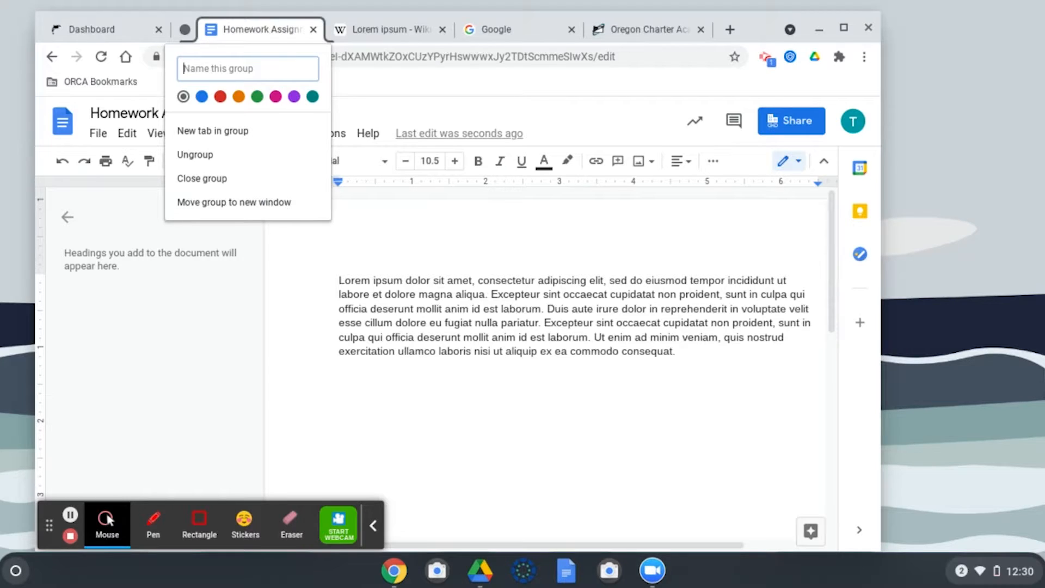
type("English")
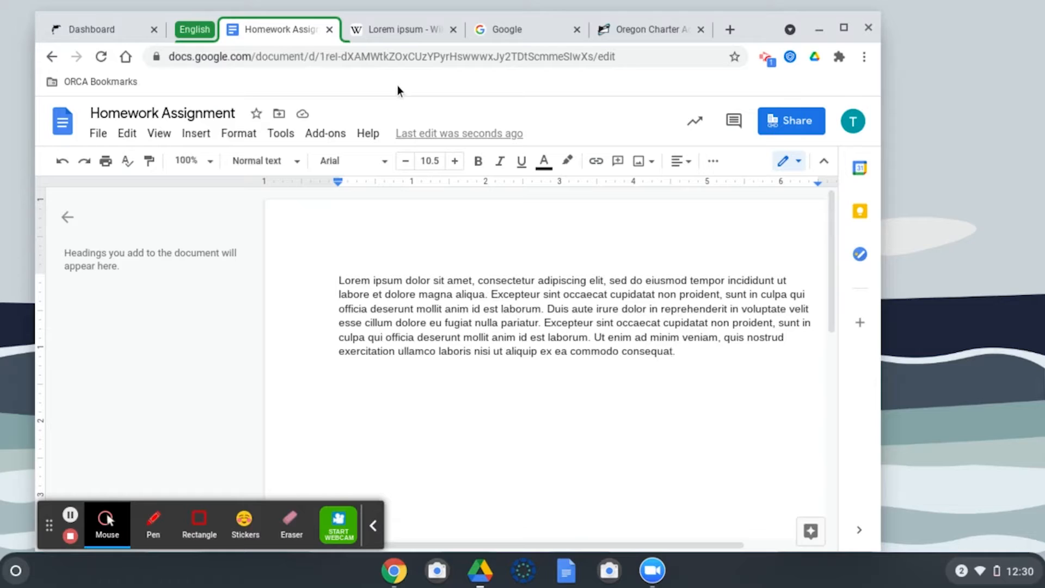
mouse_move(276, 29)
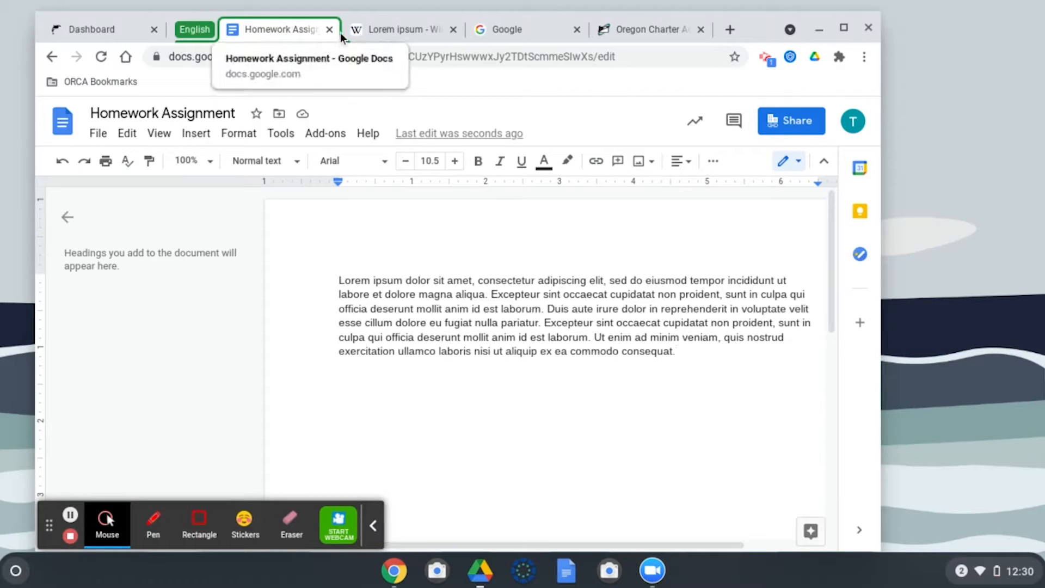
mouse_move(217, 41)
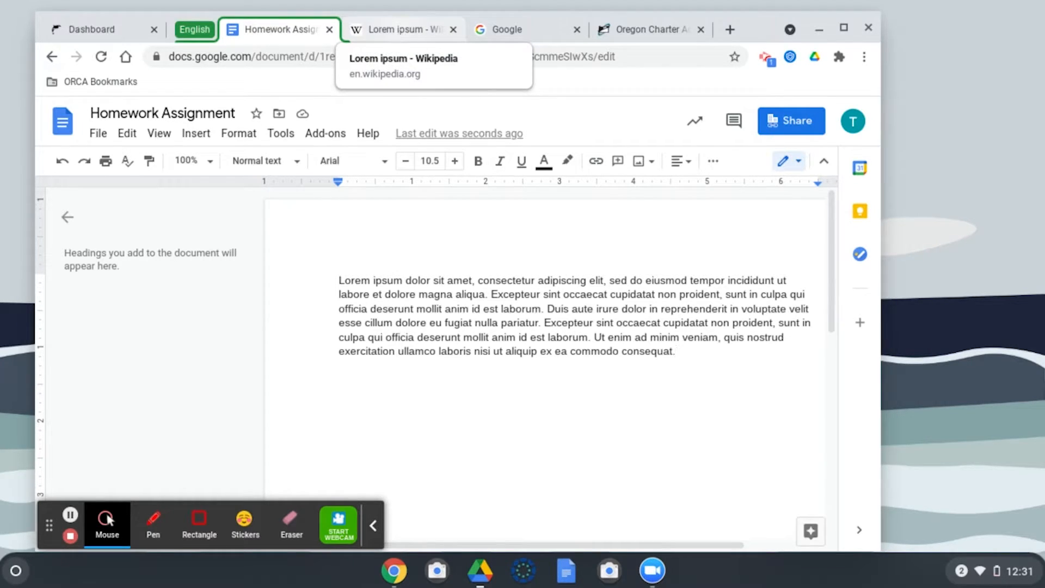
- Add the Lorem ipsum Wikipedia and Google tabs to the English group and view Google
left_click(399, 28)
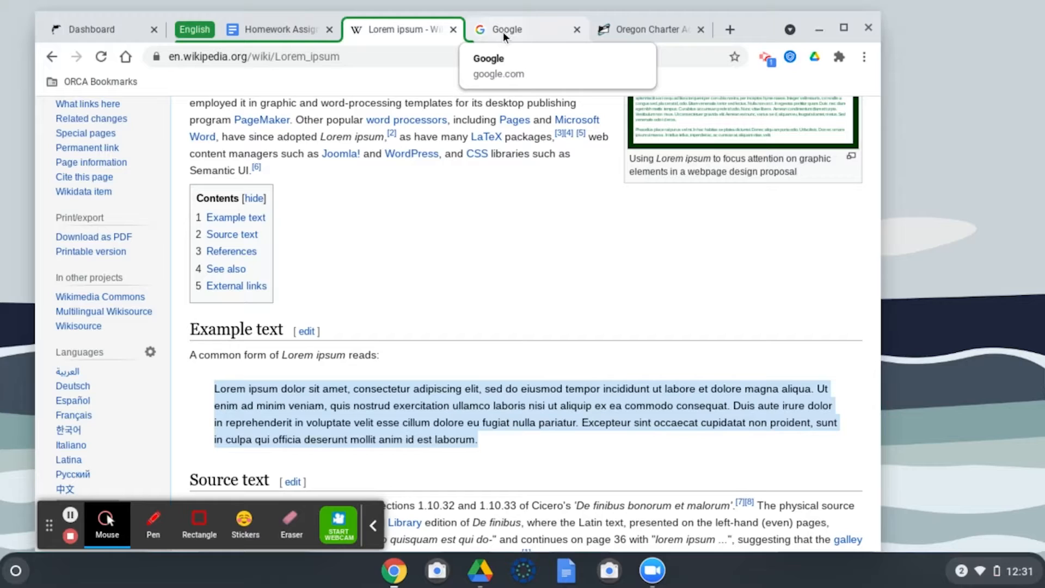
right_click(527, 28)
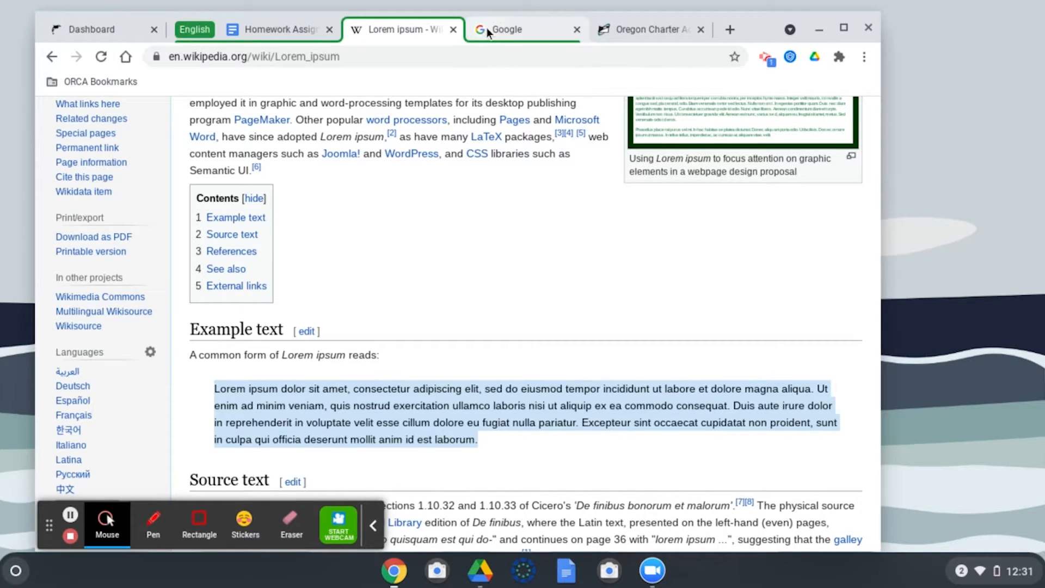
left_click(521, 29)
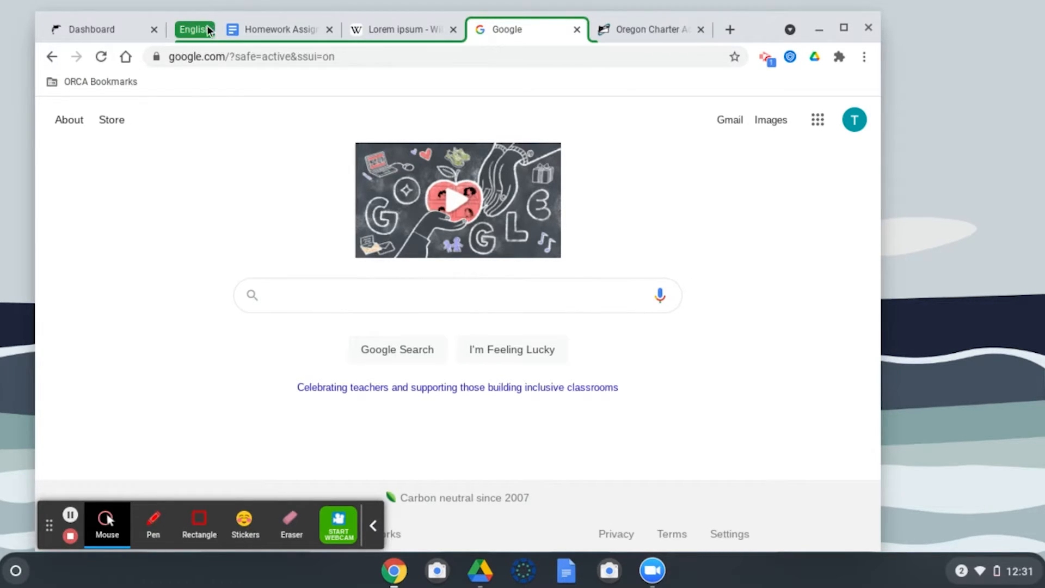
- Collapse and expand the English group, then bring up grouping options for the Oregon Charter tab
left_click(456, 295)
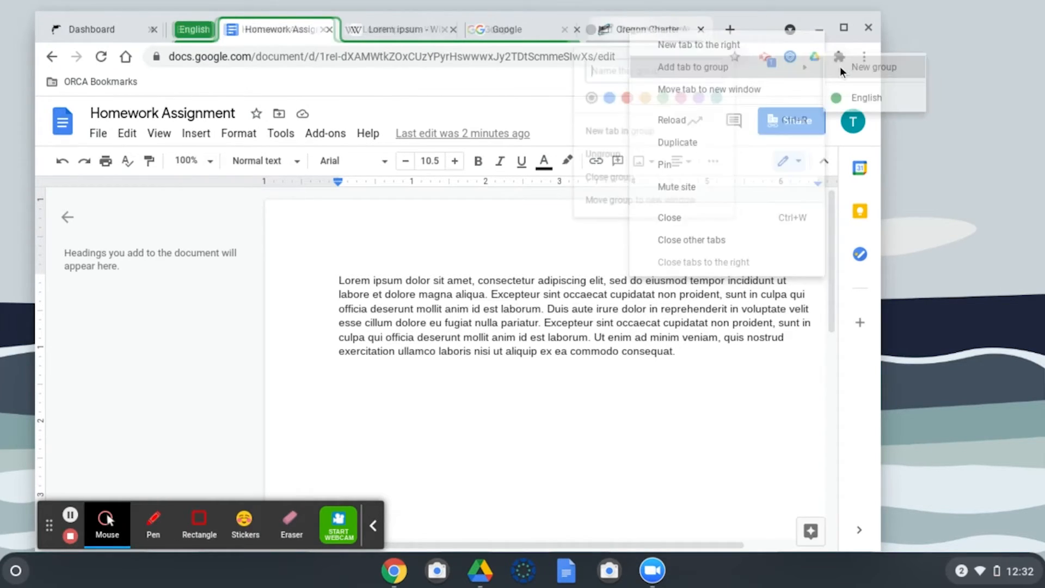
- Create a red 'Math' group holding the Oregon Charter Academy and Dashboard tabs
left_click(875, 67)
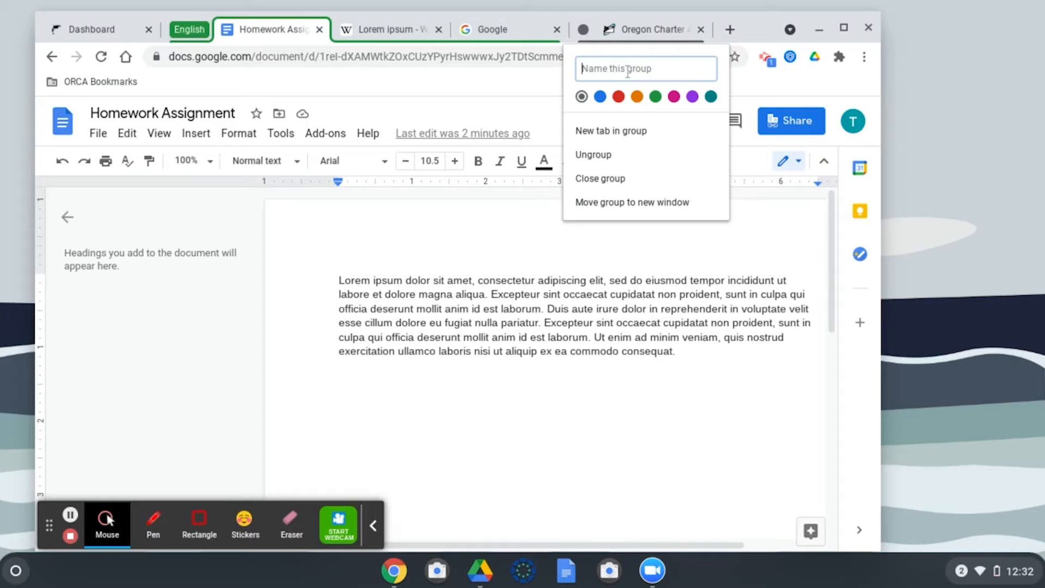
type("M")
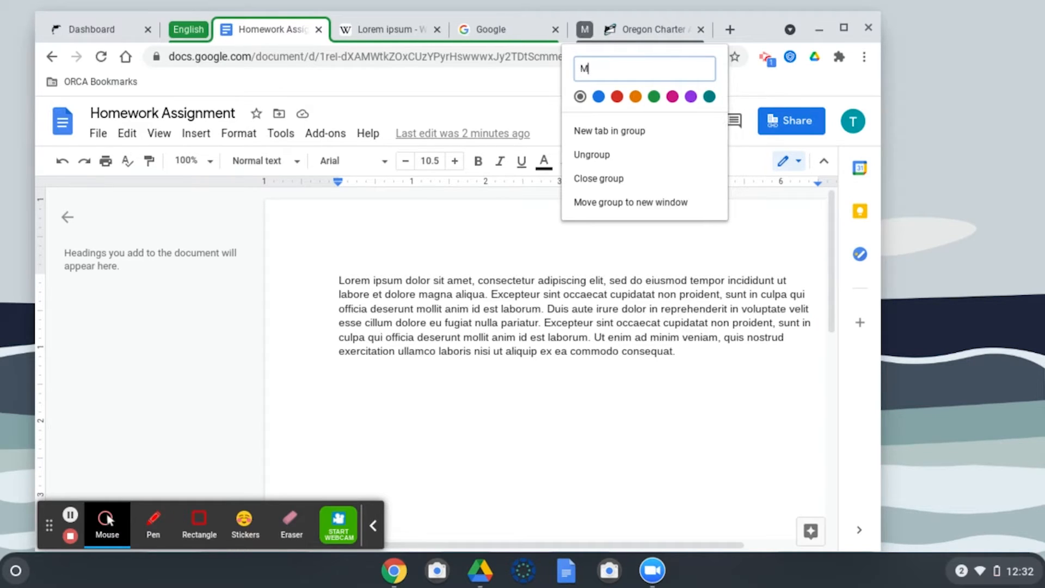
type("ath")
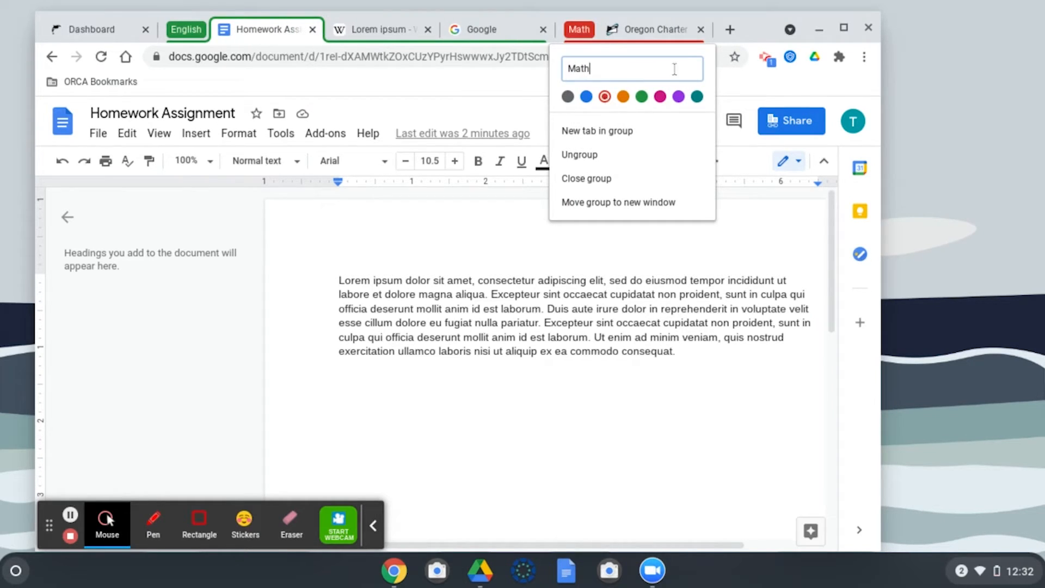
left_click(246, 79)
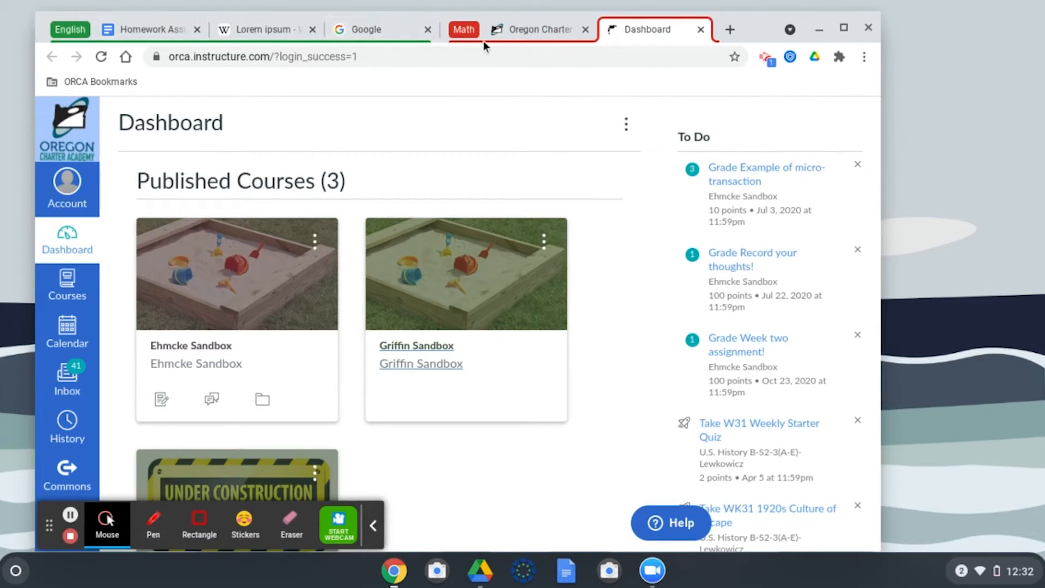
- Show the Oregon Charter Academy site in the Math group with English collapsed to its label
left_click(372, 29)
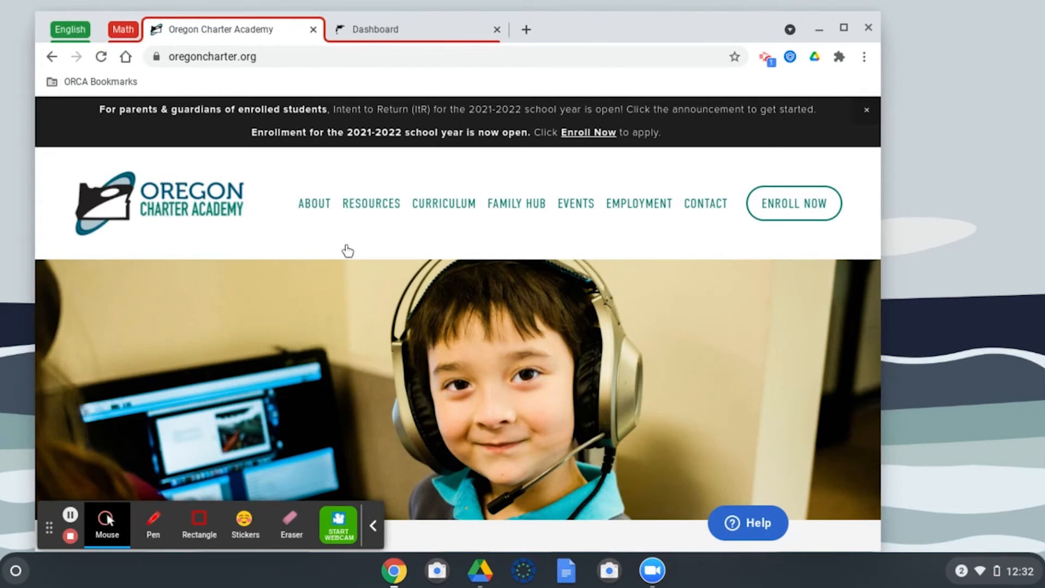
mouse_move(107, 39)
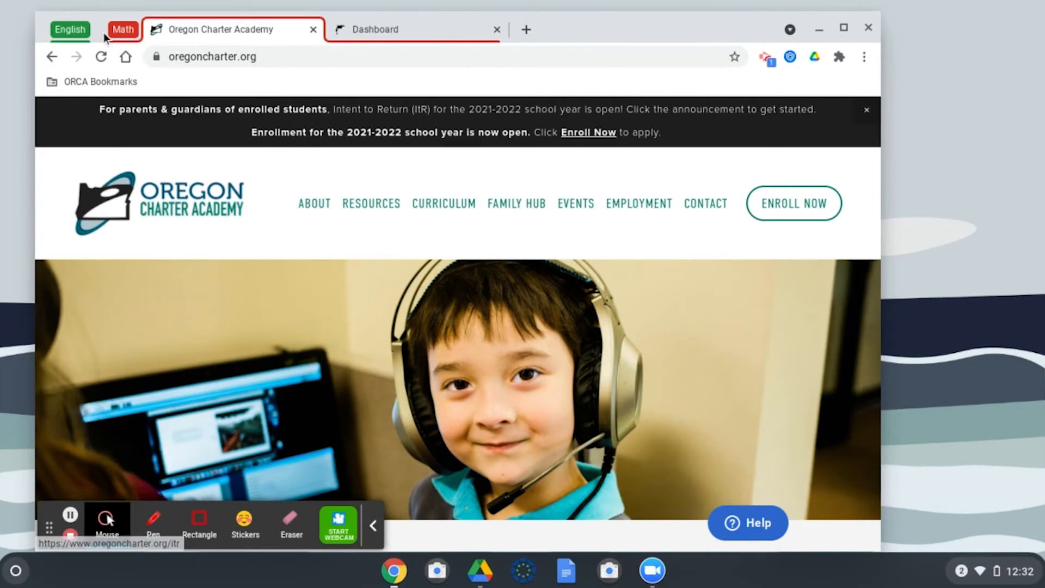